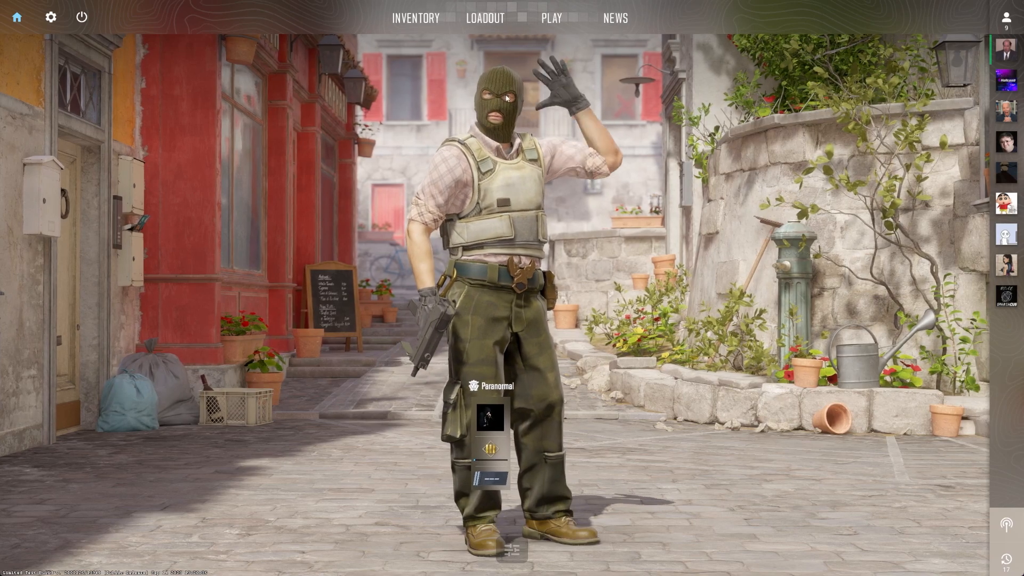
- Switch Enable Developer Console (~) to Yes in the Game settings
left_click(551, 18)
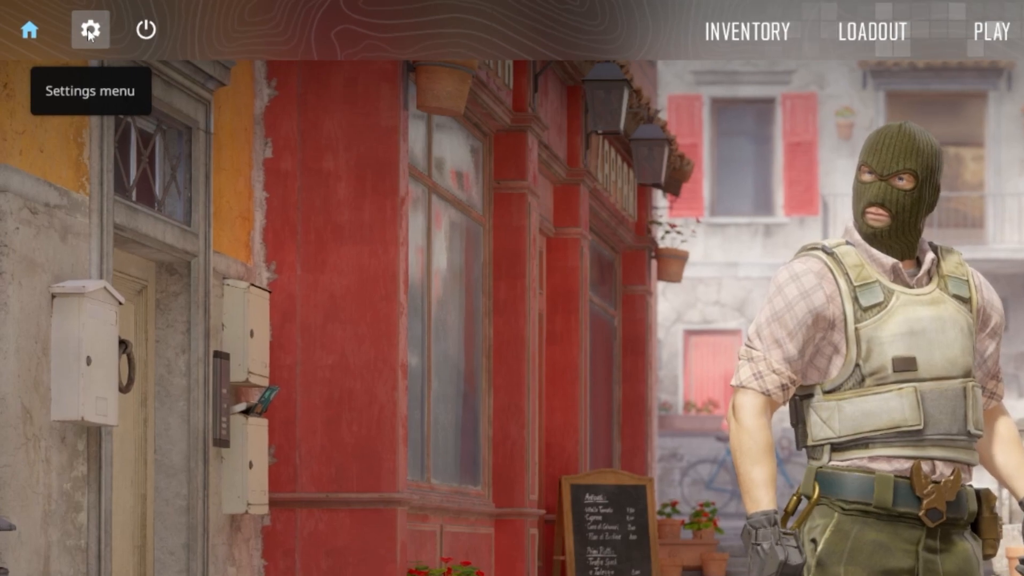
left_click(90, 27)
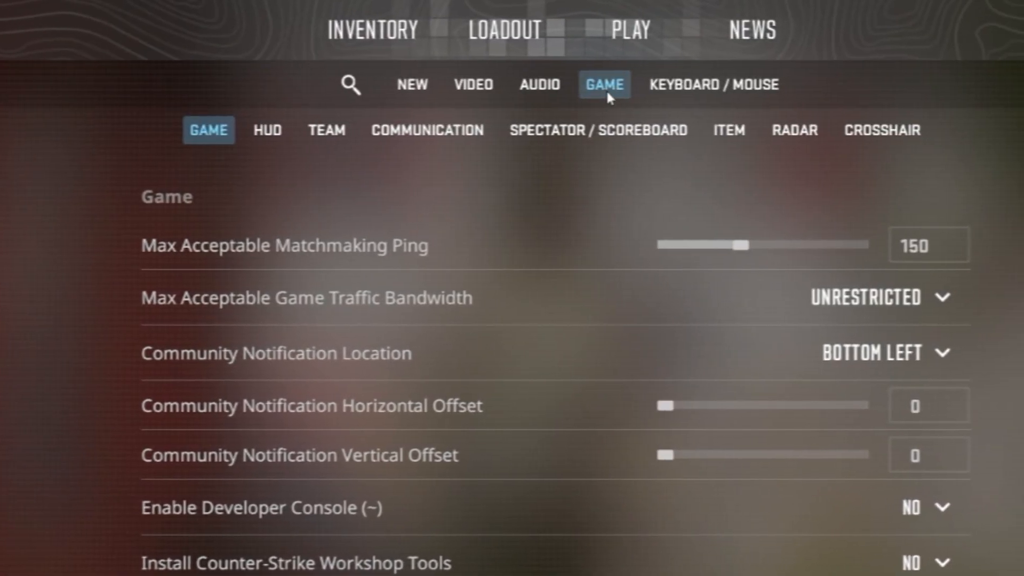
scroll("down", 3)
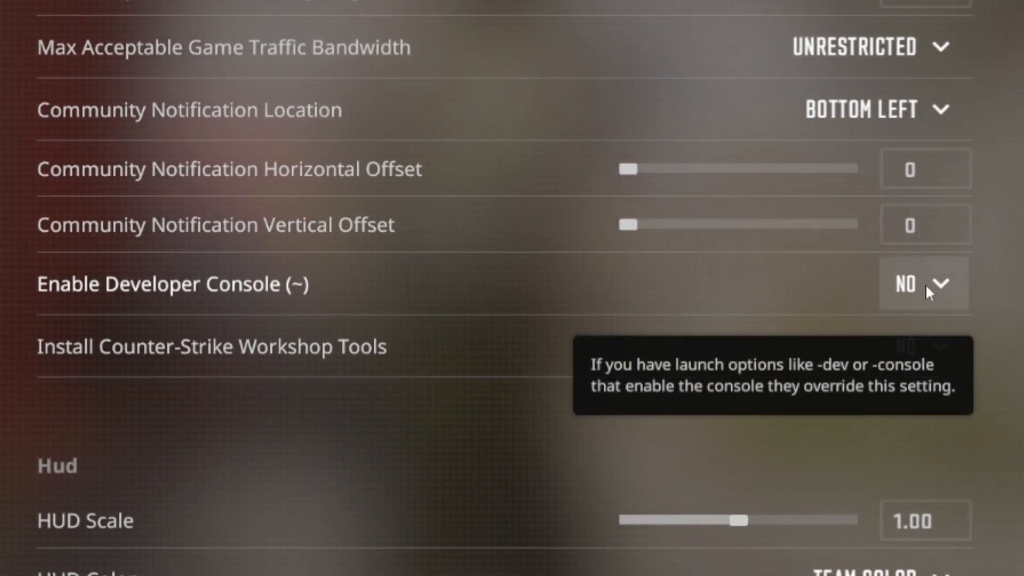
mouse_move(939, 287)
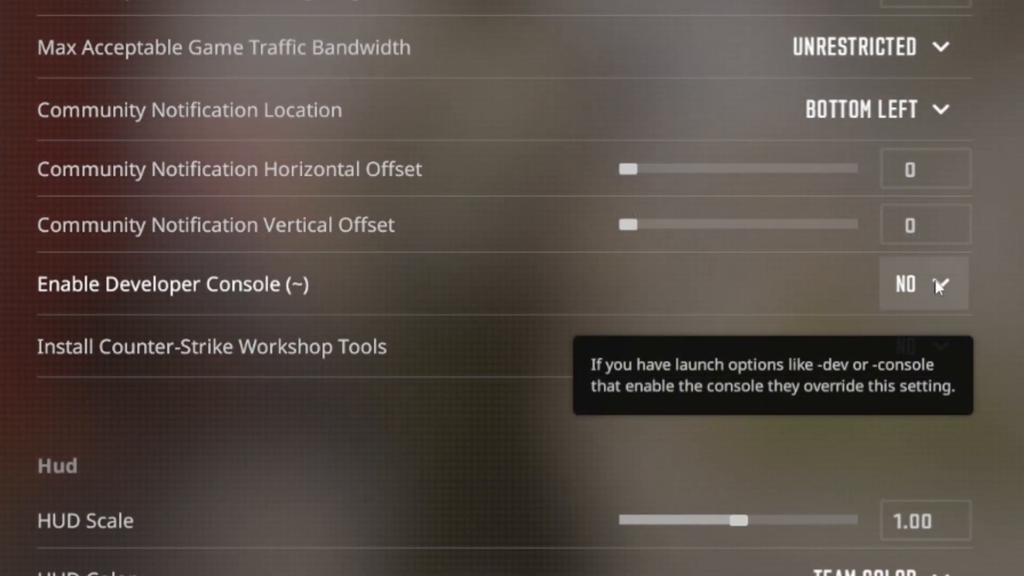
left_click(925, 285)
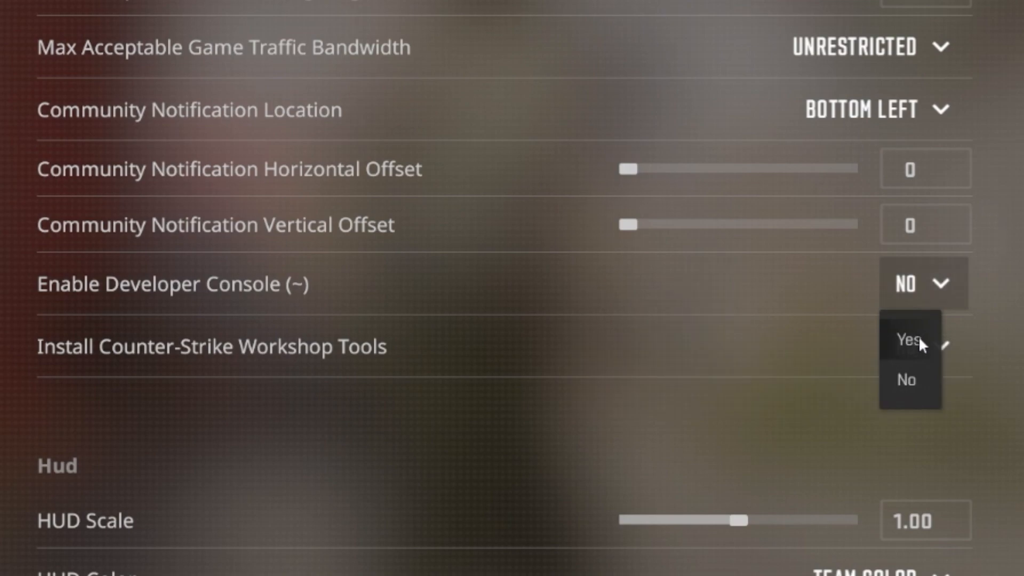
left_click(906, 339)
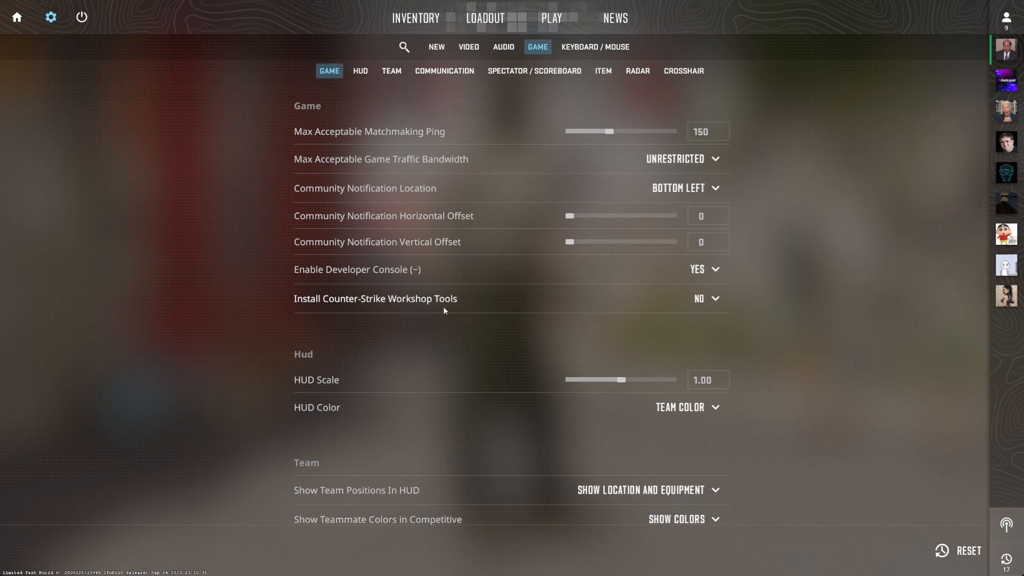
mouse_move(429, 328)
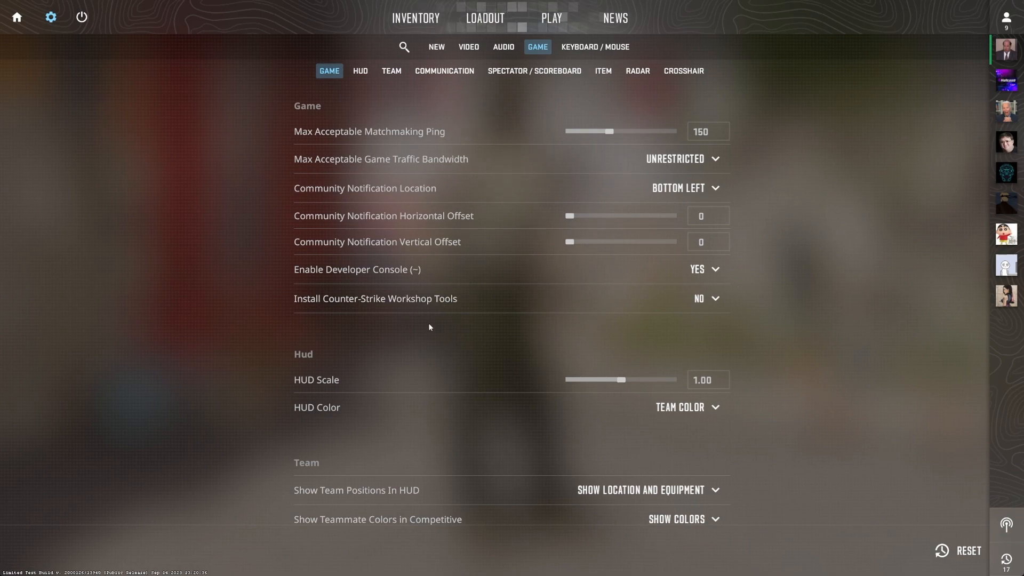
mouse_move(422, 334)
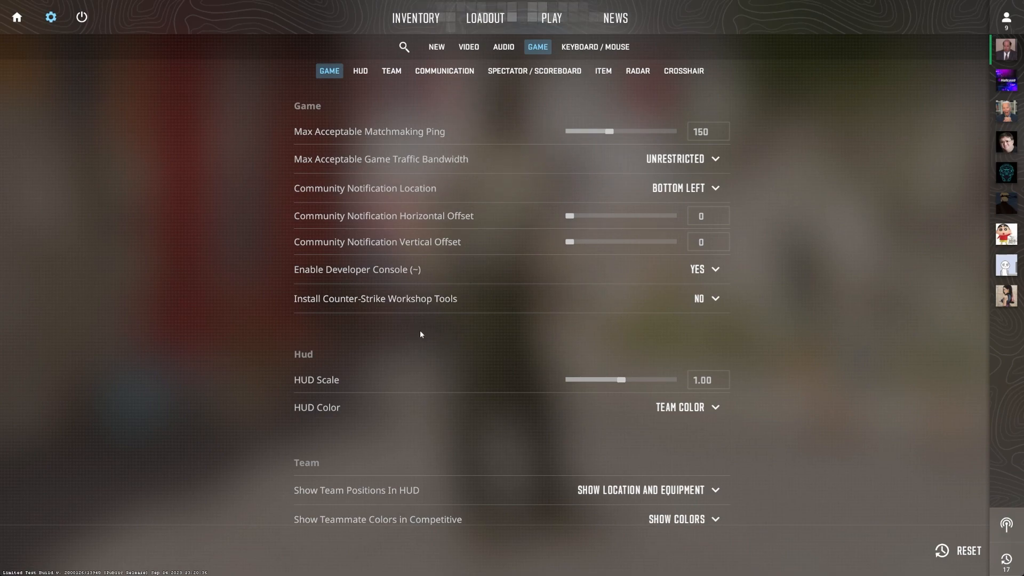
mouse_move(414, 272)
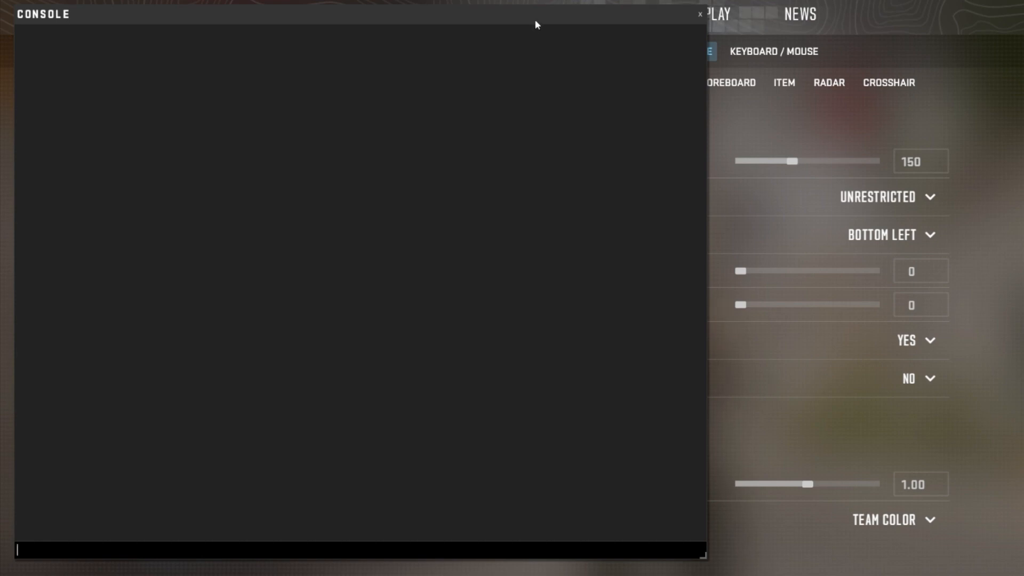
- Run cl_showfps 2 to show the detailed frame-rate and frame-time readout
type("cl_allow_animated_avatars")
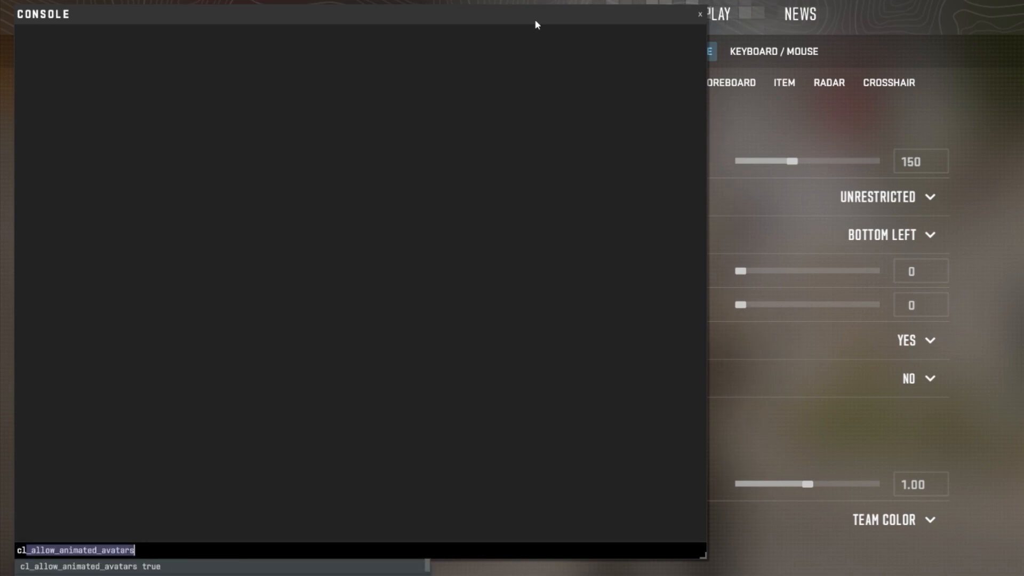
type("cl_sanitize_muted_players")
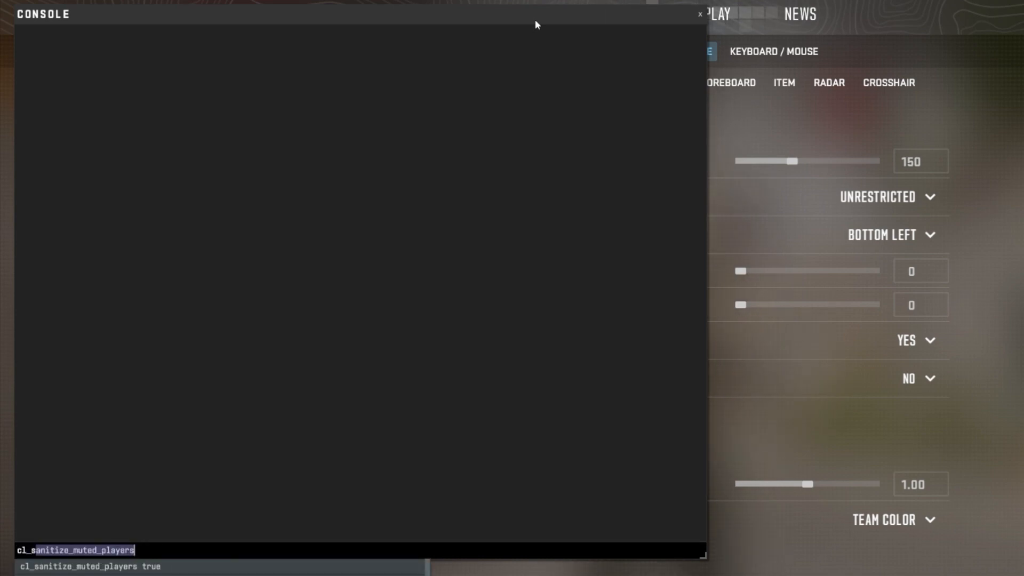
type("cl_showfps 2")
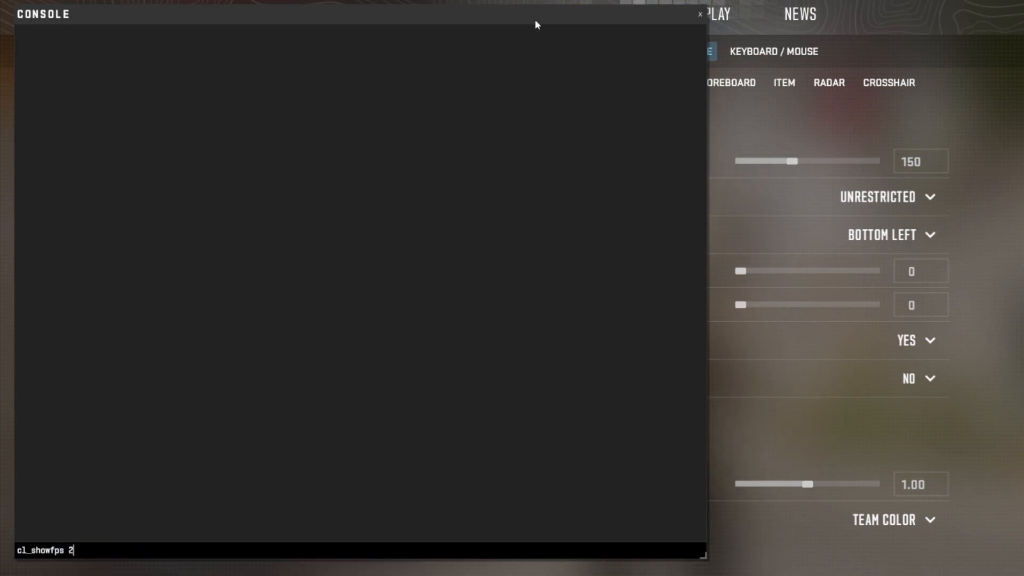
key("Enter")
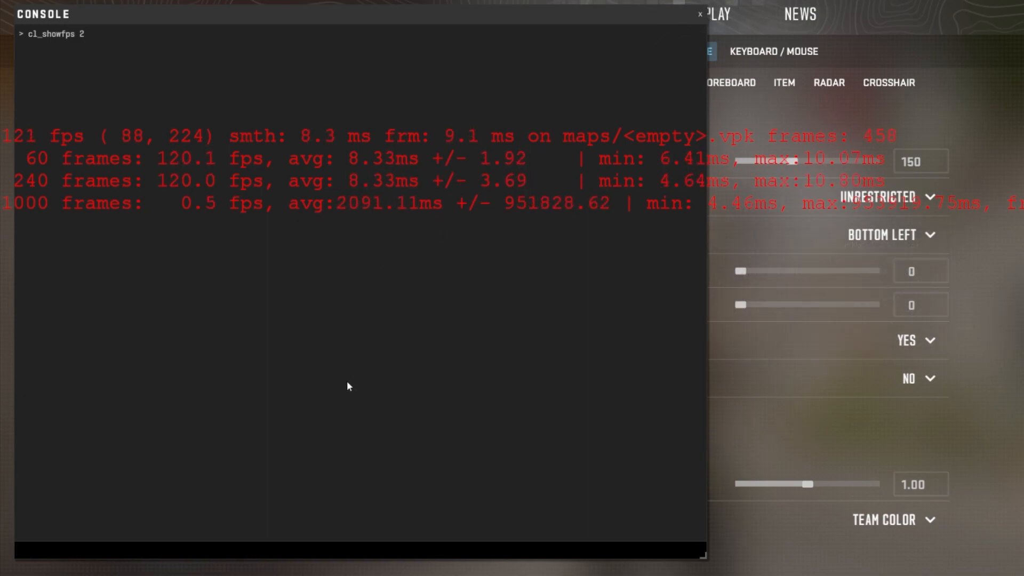
- Run fps_max 0 to uncap the frame rate, overlay staying near 120 fps
type("fps_max 0")
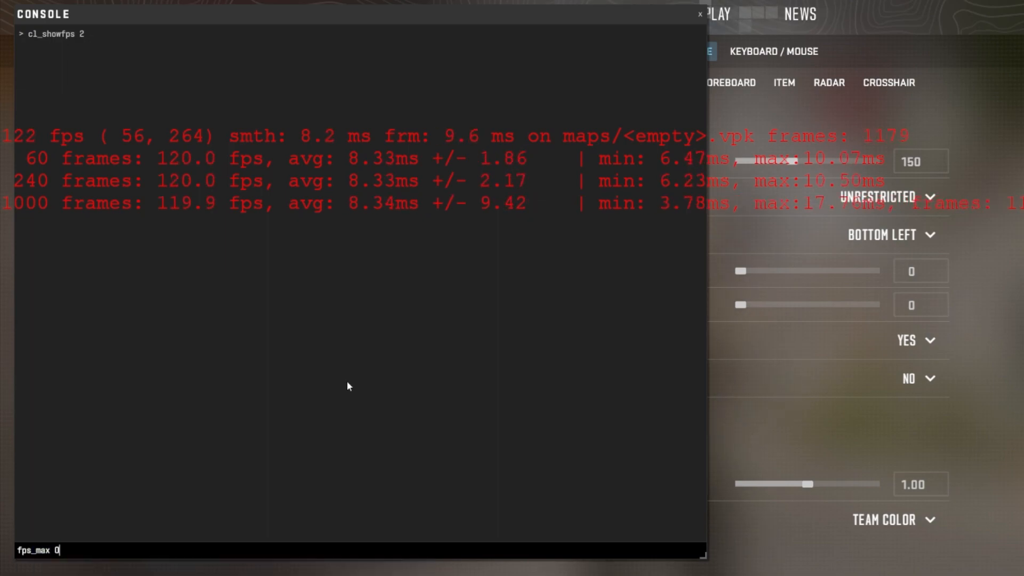
key("Enter")
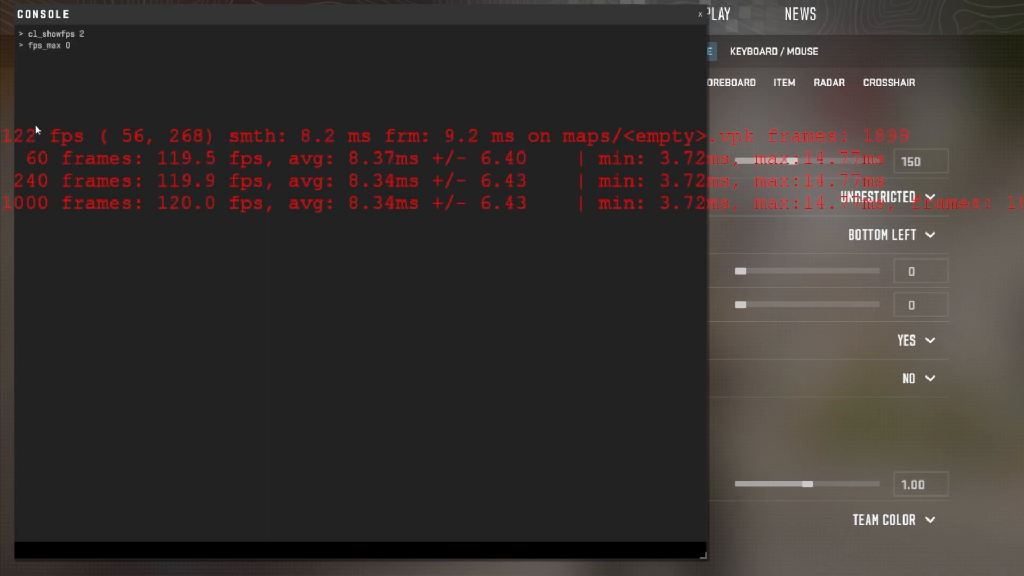
mouse_move(142, 391)
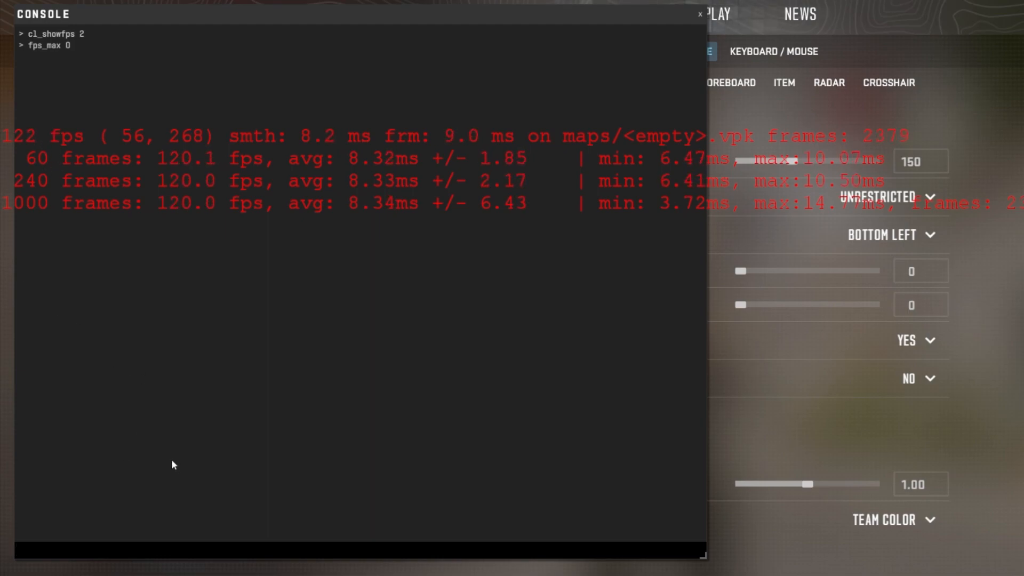
- Cap the frame rate with fps_max 80, then raise it to fps_max 160
type("fadein")
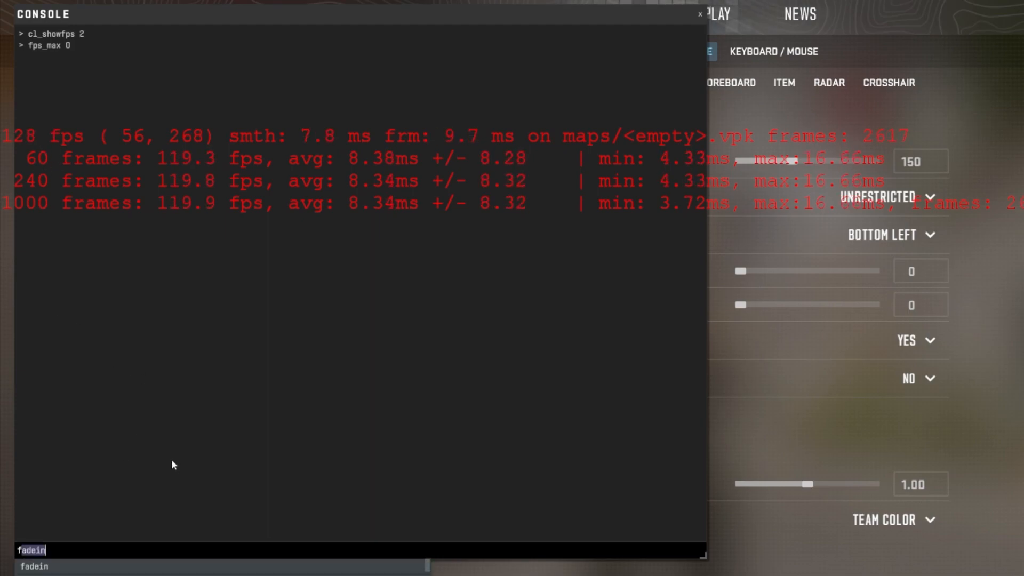
type("fps_max 8")
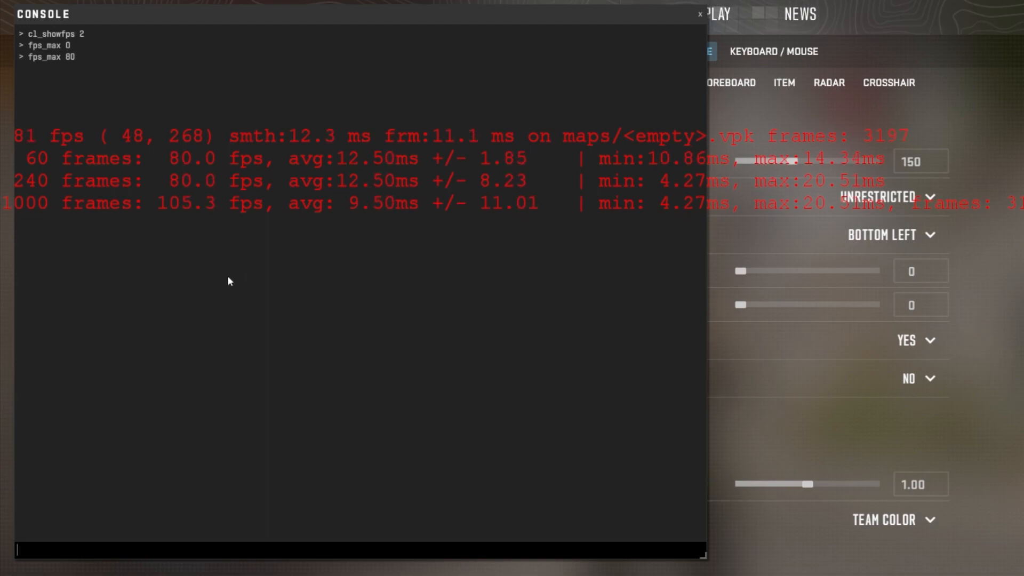
type("fadein")
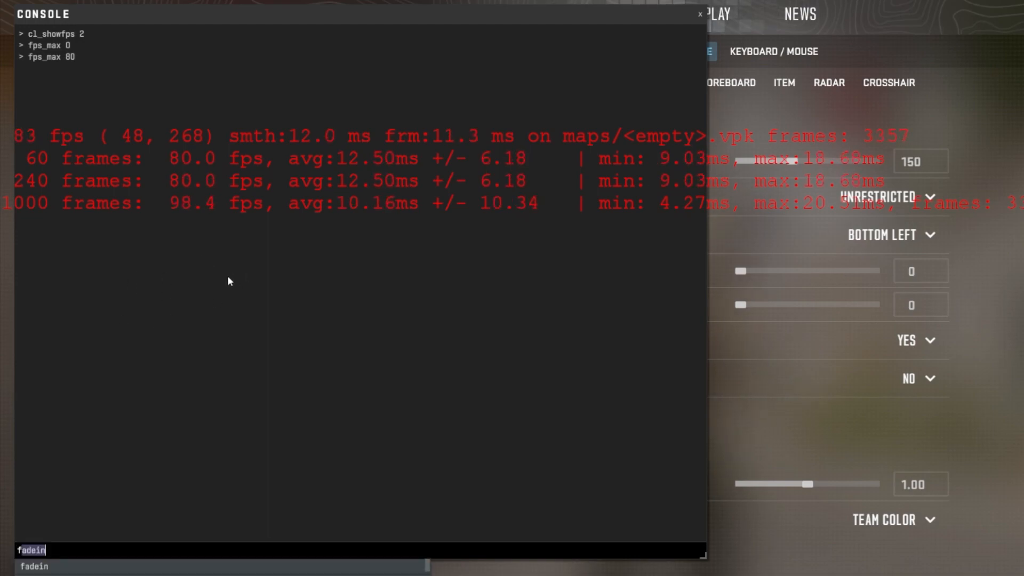
type("fps_max 1")
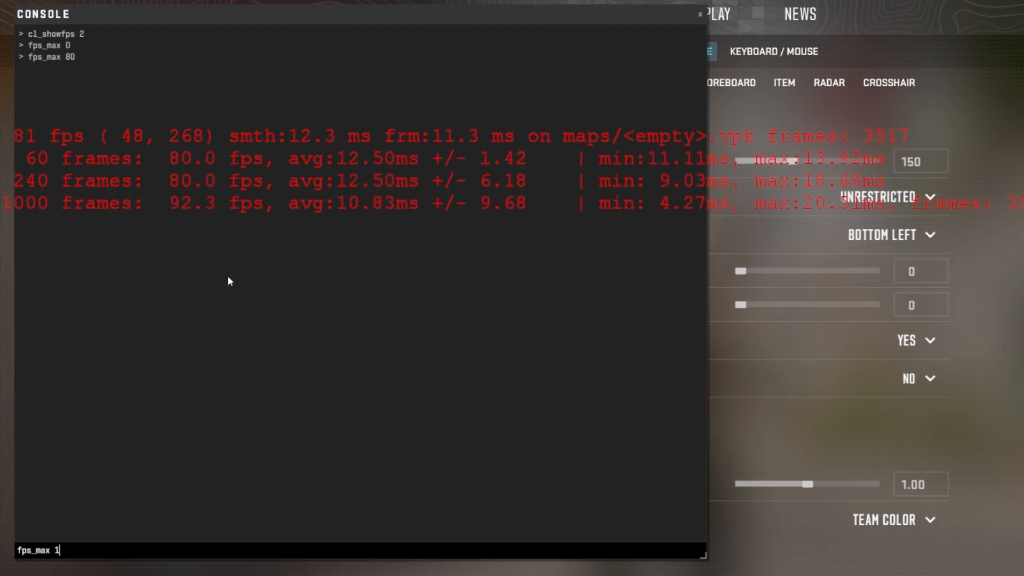
key("Enter")
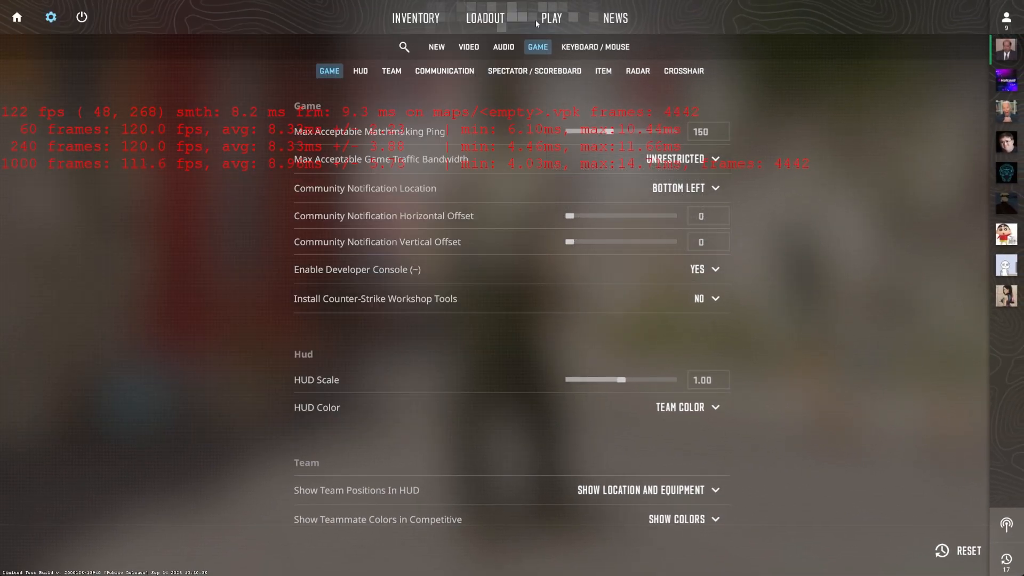
mouse_move(80, 17)
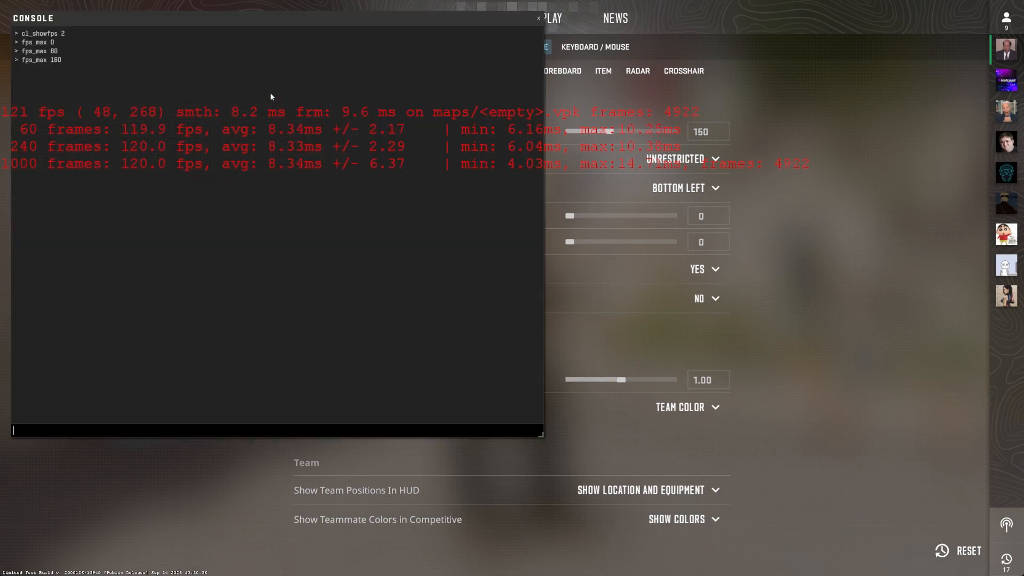
- Enter cl in the console to list the autocomplete cl_ commands
type("cl")
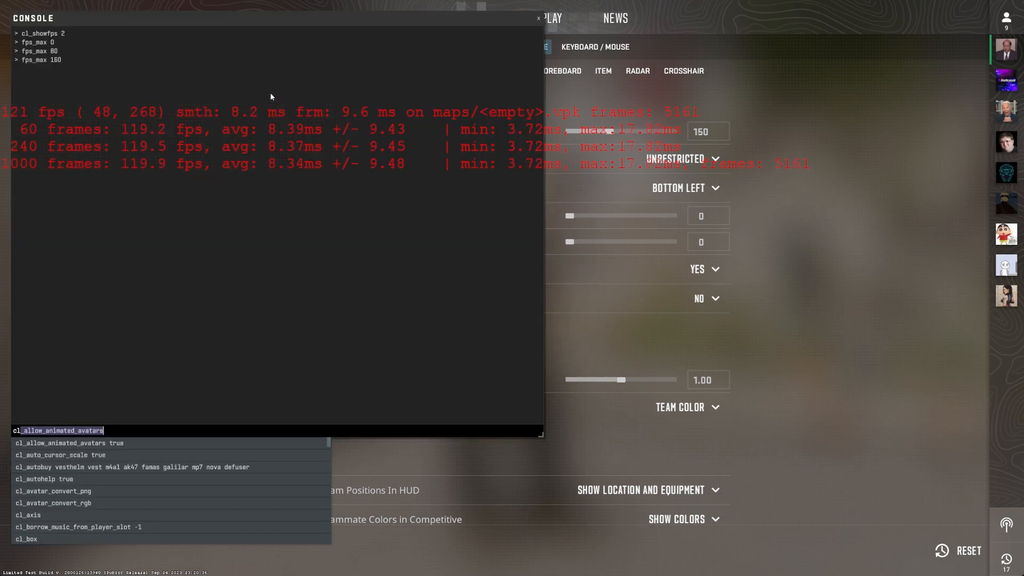